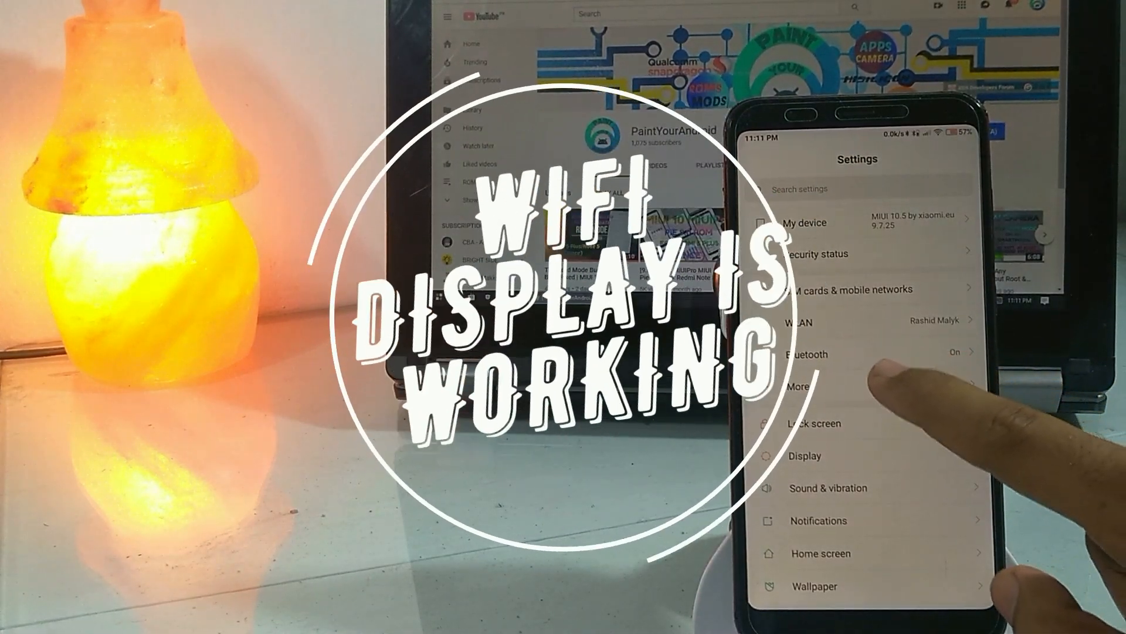
# - Switch Wireless display on under More settings and return to the main settings list
pyautogui.click(798, 386)
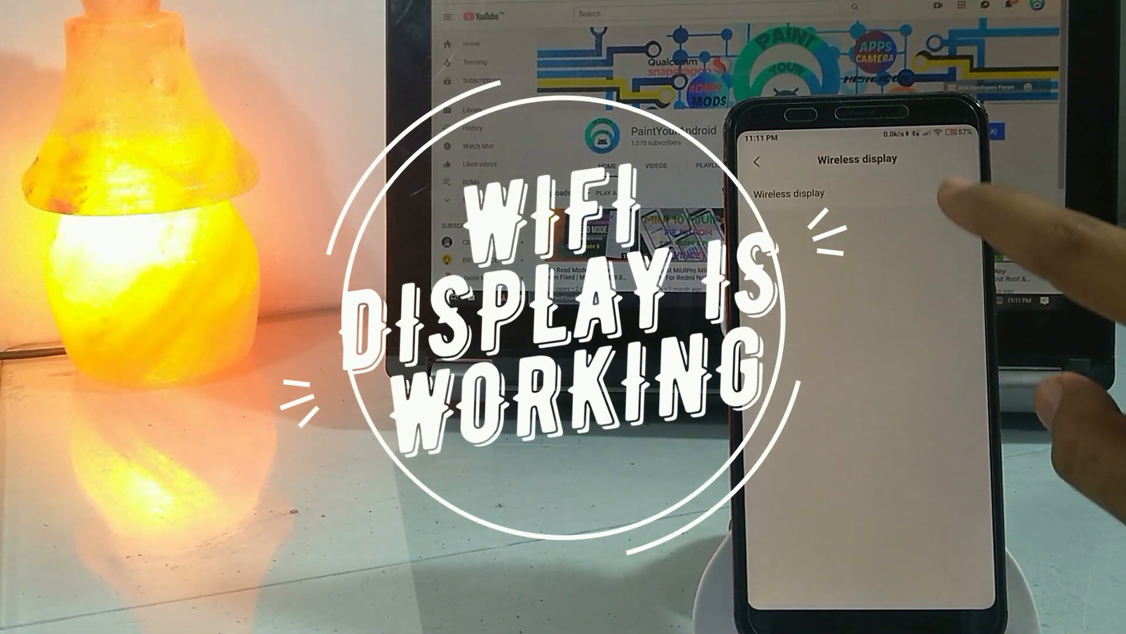
pyautogui.click(952, 189)
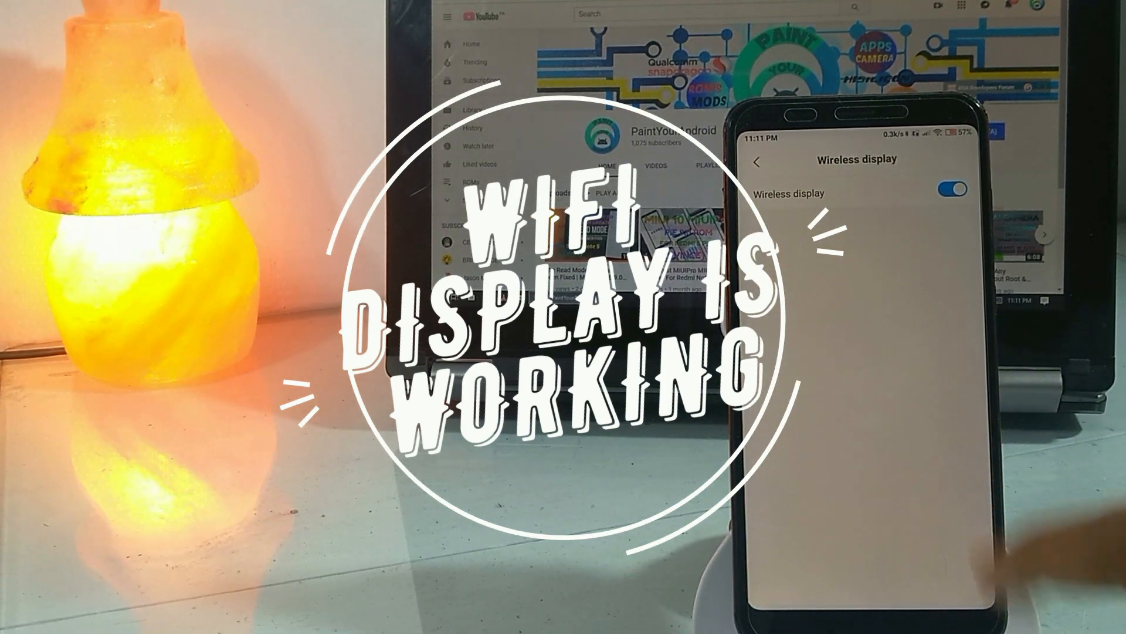
pyautogui.click(757, 162)
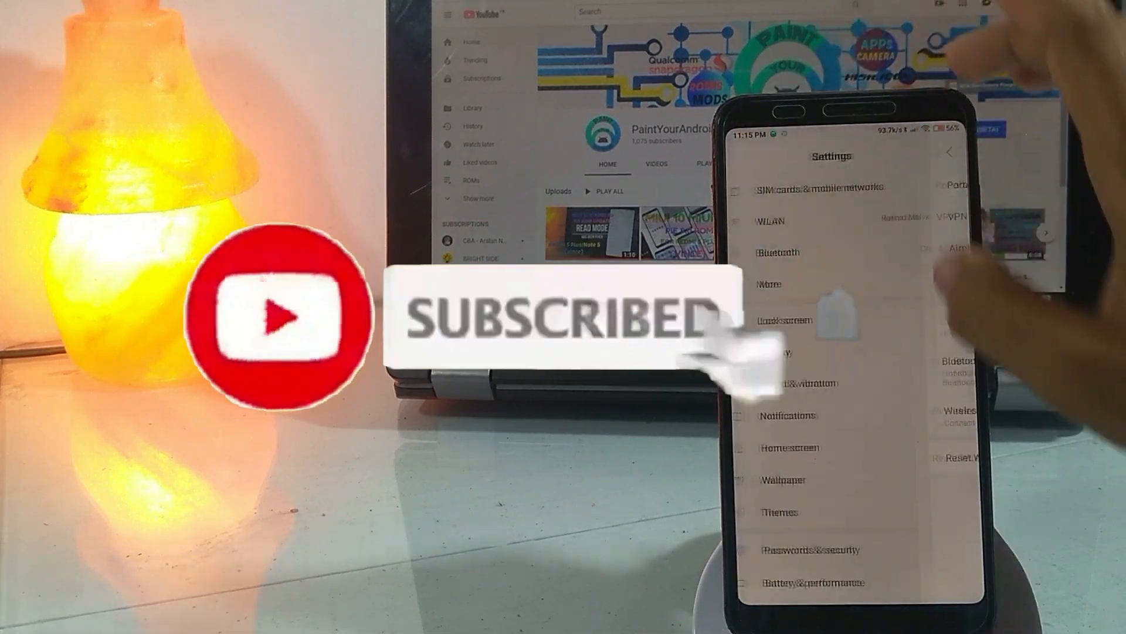
# - Scroll through the internal shared storage folder list in the file manager
pyautogui.scroll(-3)
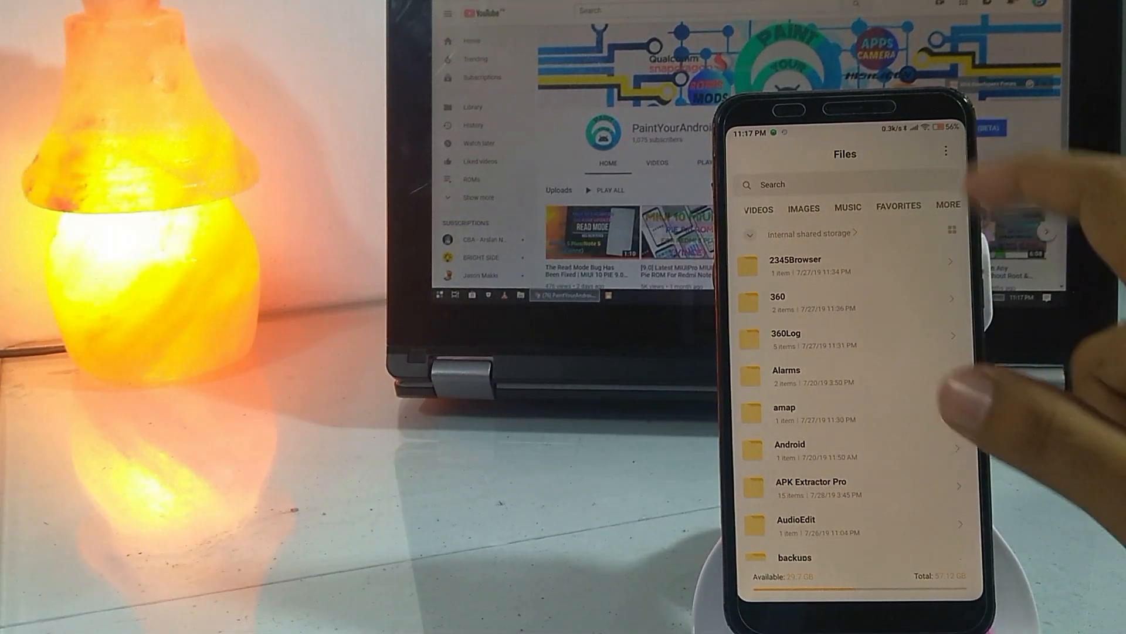
# - Bring up the Security center's per-app battery usage statistics
pyautogui.click(948, 204)
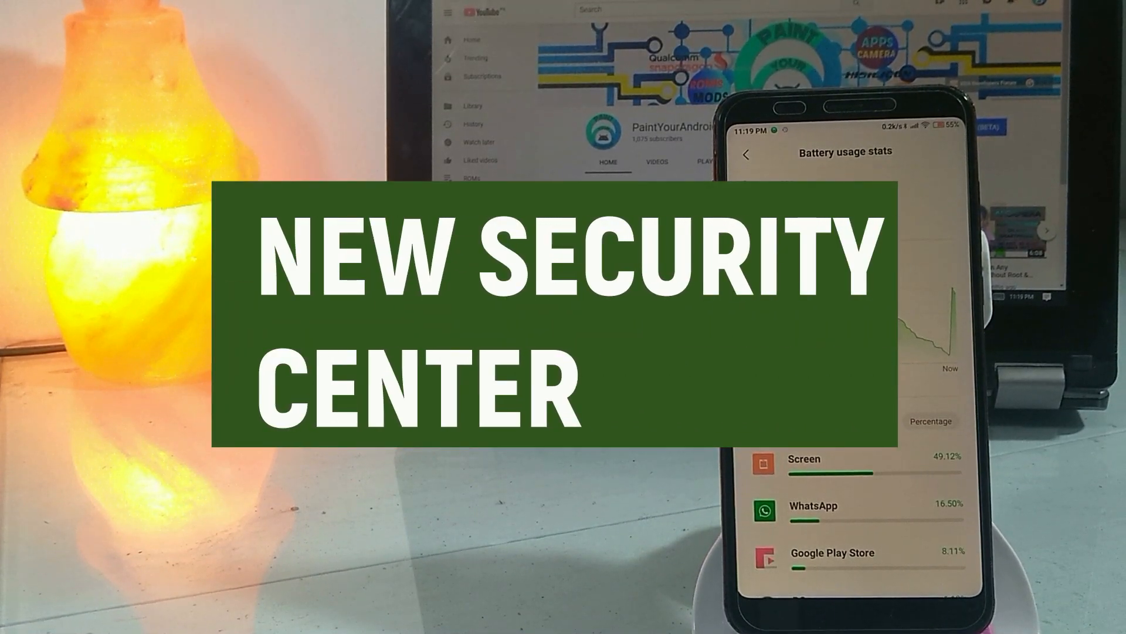
pyautogui.click(927, 385)
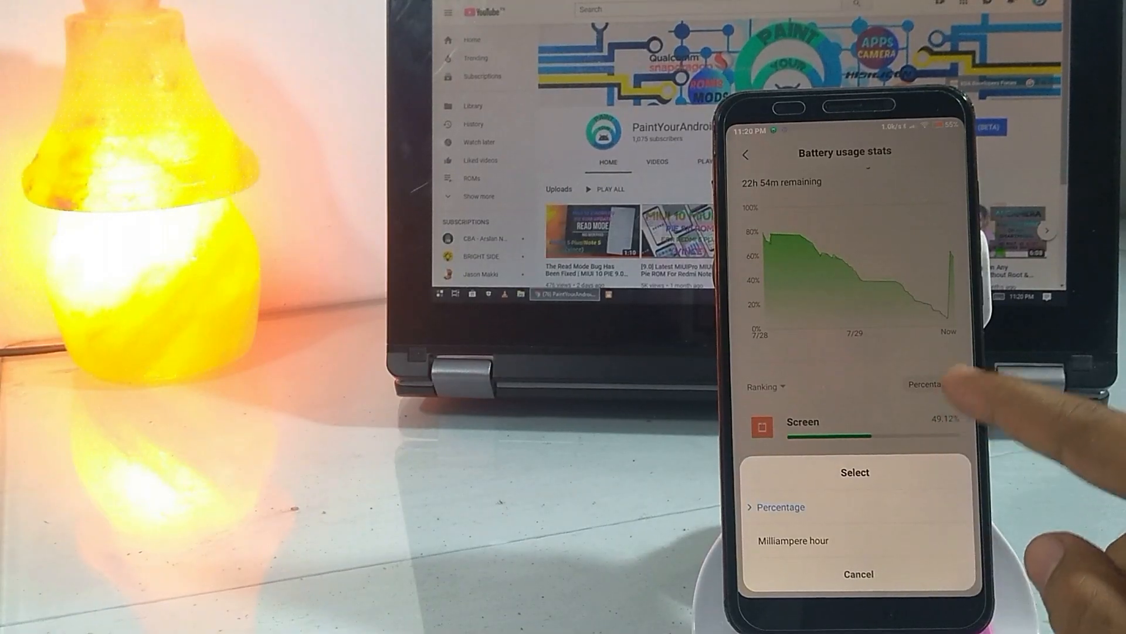
pyautogui.click(792, 540)
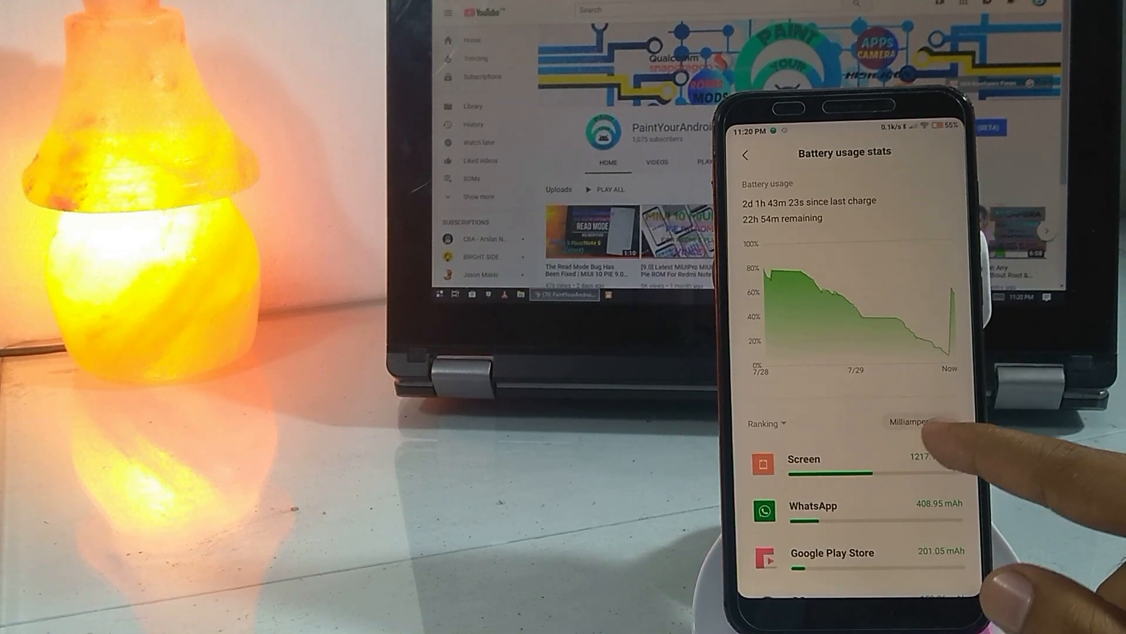
pyautogui.click(910, 421)
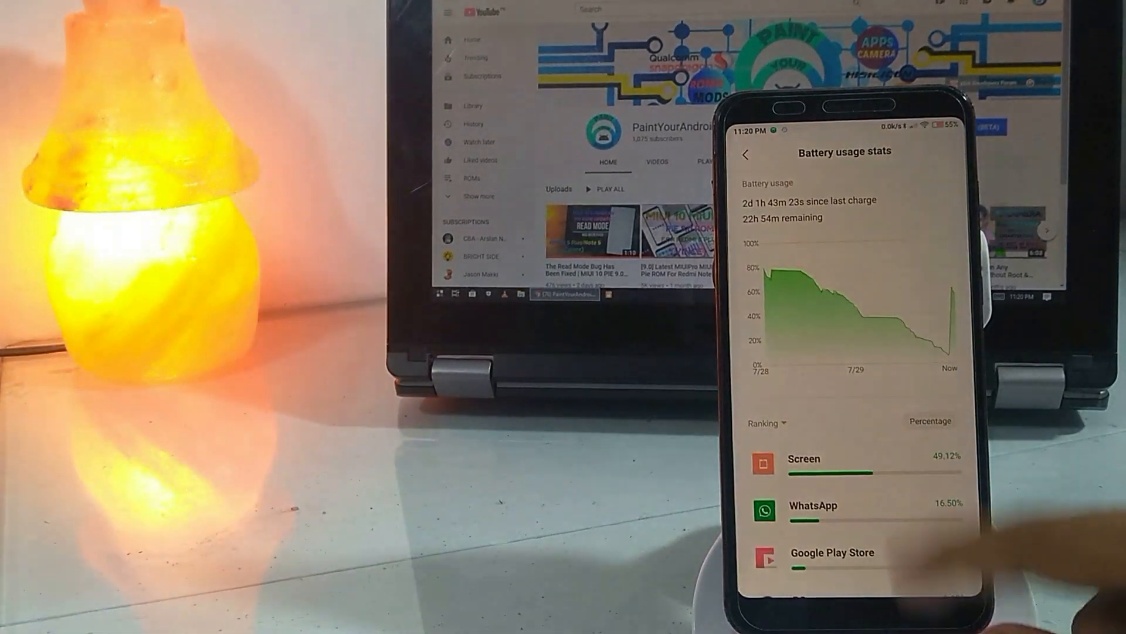